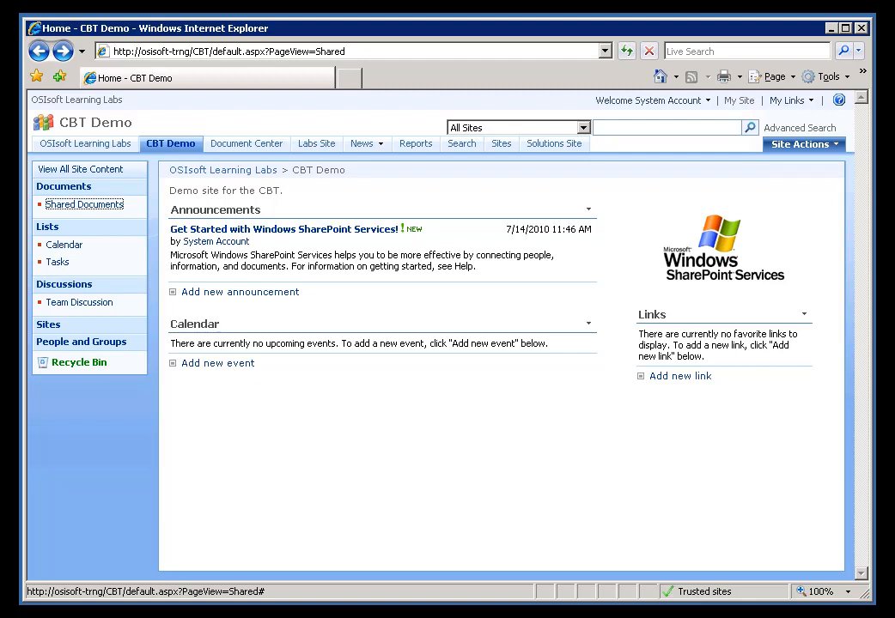
{"action": "mouse_move", "coordinate": [84, 204]}
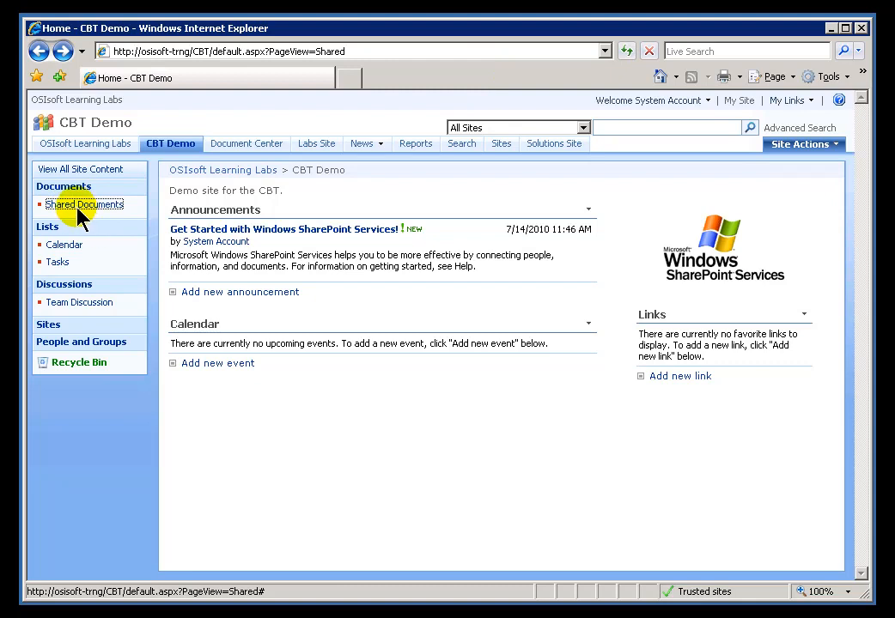
{"action": "mouse_move", "coordinate": [393, 166]}
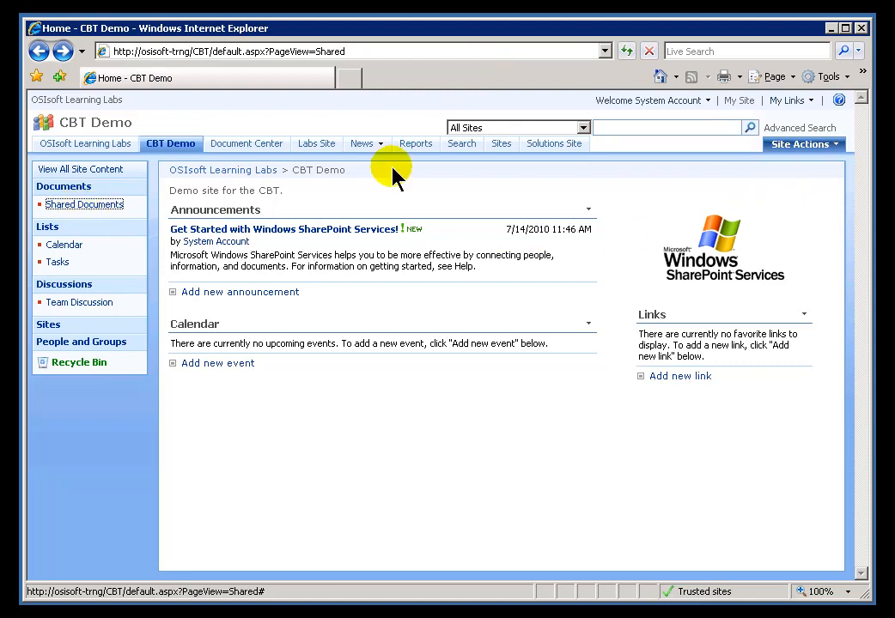
{"action": "mouse_move", "coordinate": [76, 239]}
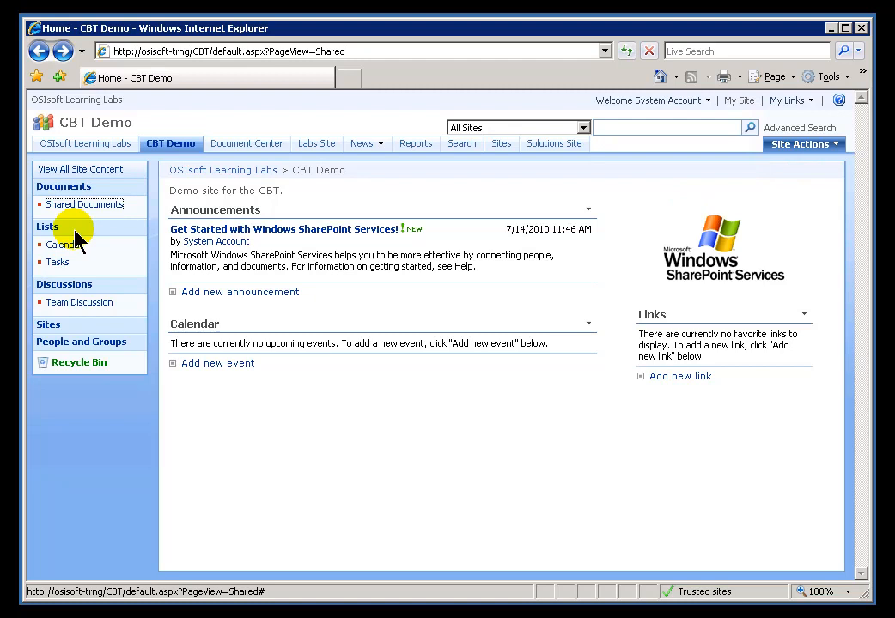
{"action": "mouse_move", "coordinate": [91, 211]}
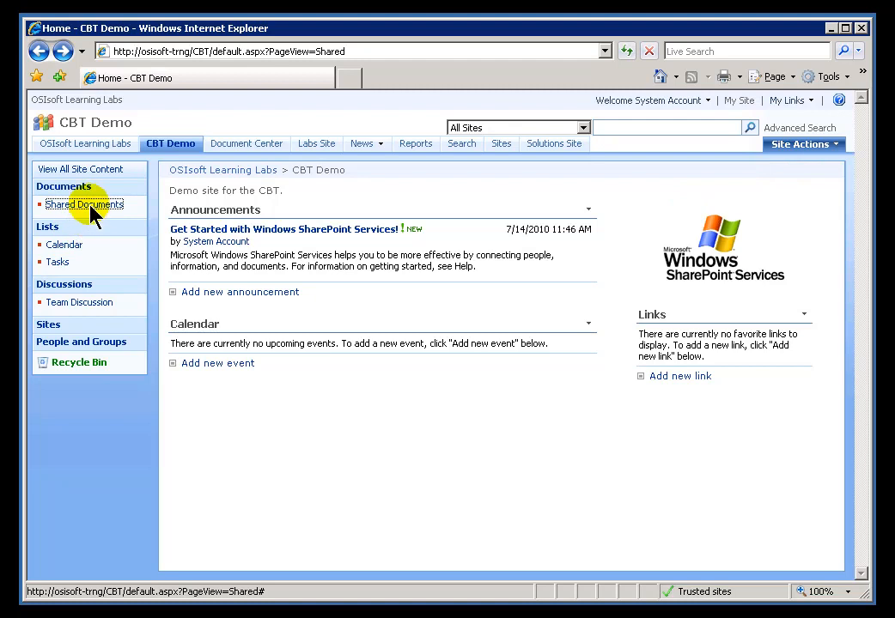
{"action": "mouse_move", "coordinate": [781, 232]}
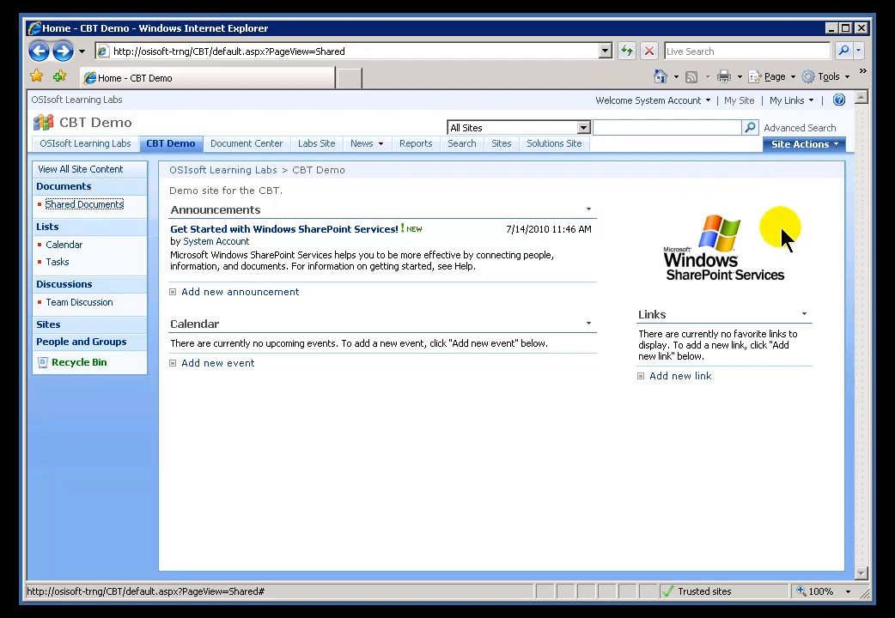
{"action": "mouse_move", "coordinate": [867, 232]}
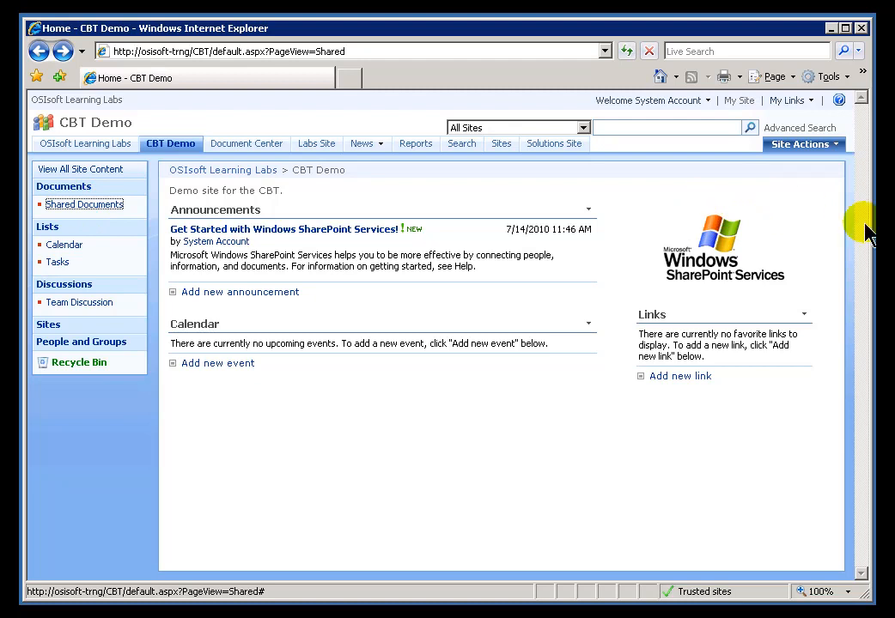
- Start a new Document Library from Site Actions > Create on the CBT Demo site
{"action": "left_click", "coordinate": [799, 144]}
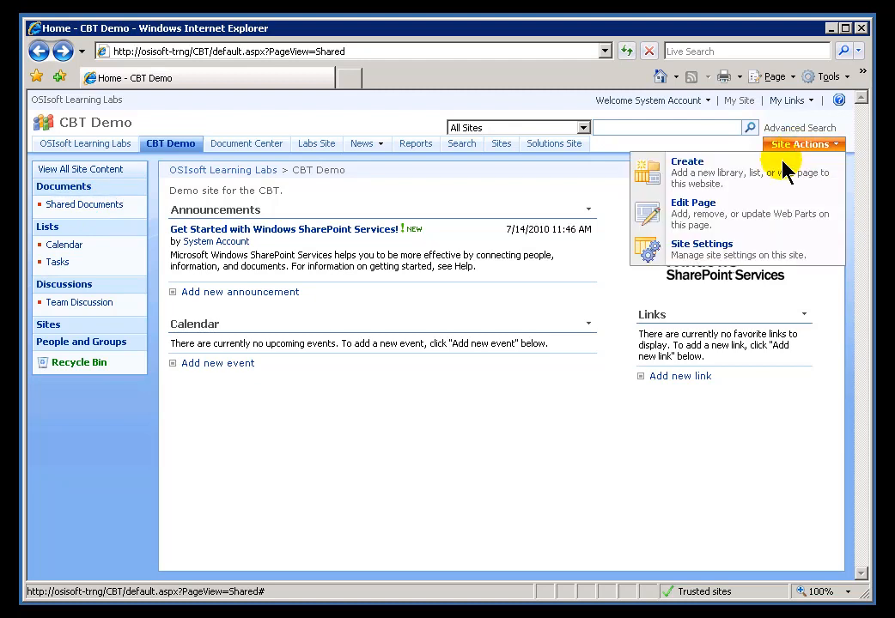
{"action": "left_click", "coordinate": [686, 161]}
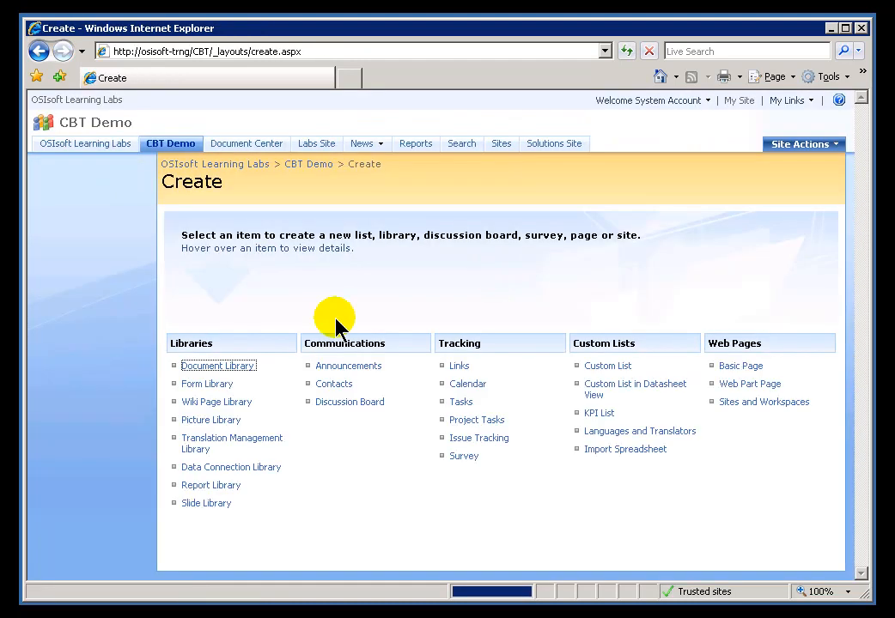
{"action": "mouse_move", "coordinate": [218, 365]}
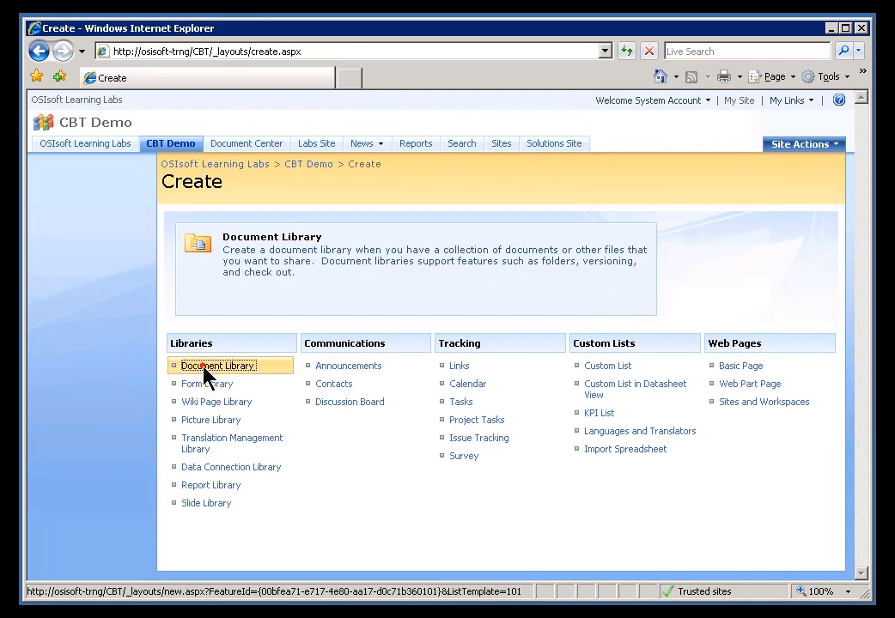
{"action": "left_click", "coordinate": [217, 365]}
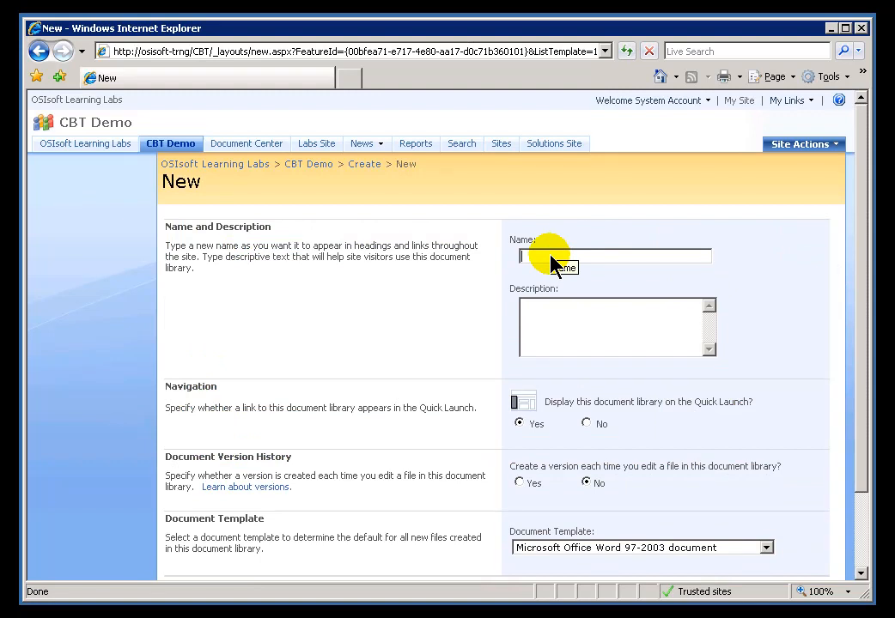
- Name the library 'CBT Demo Docs' and describe it as a repository for shared documents and web part pages
{"action": "type", "text": "CBT D"}
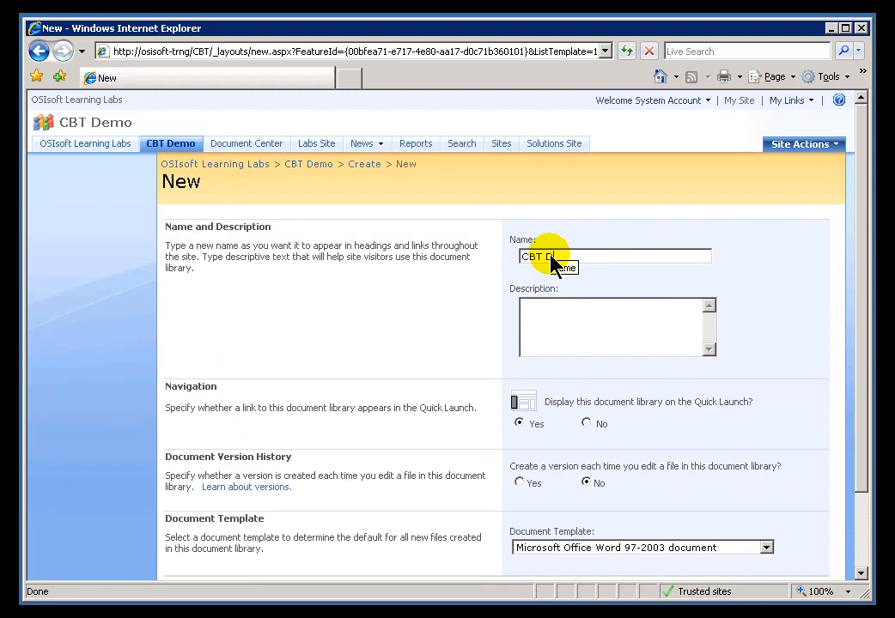
{"action": "type", "text": "emo Docs"}
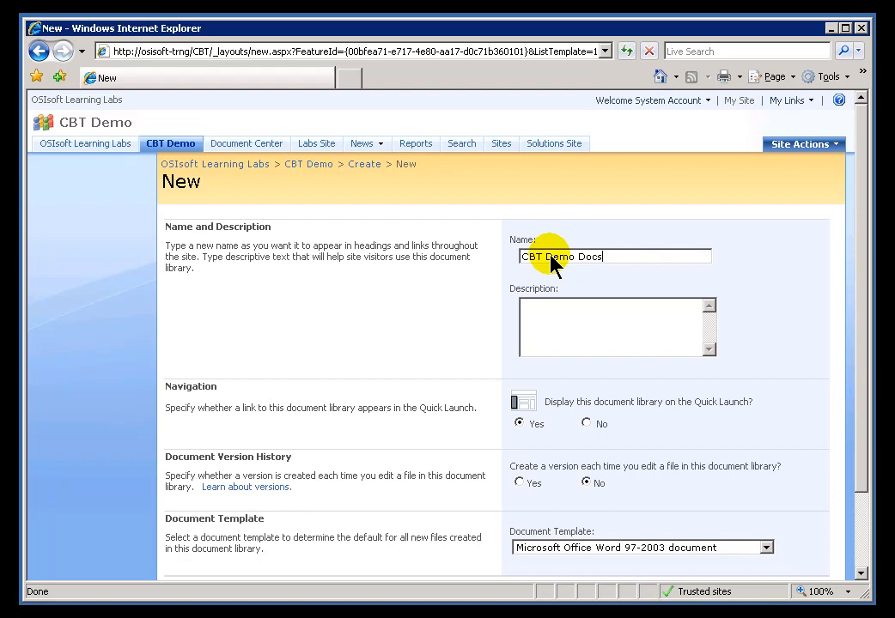
{"action": "type", "text": "Repository"}
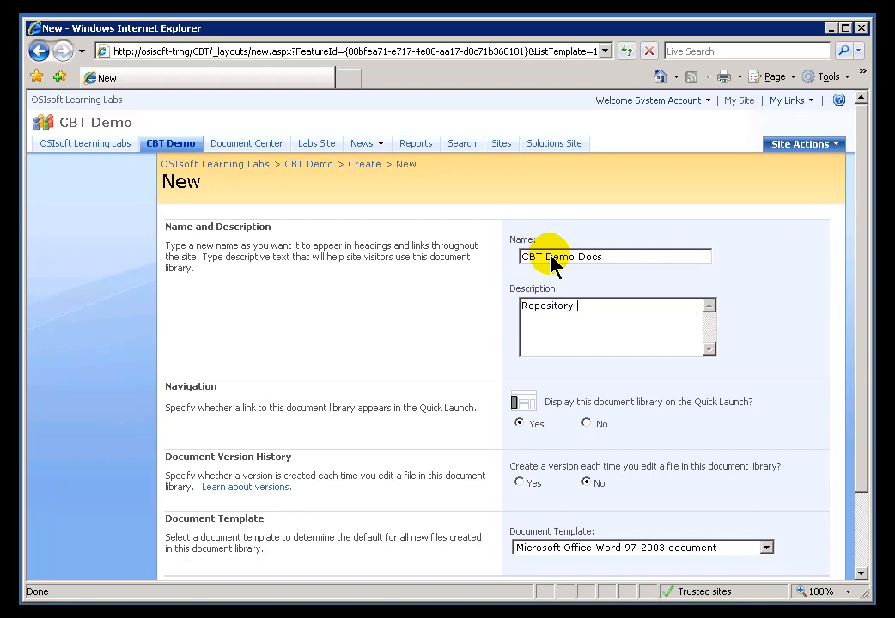
{"action": "type", "text": "for shared docume"}
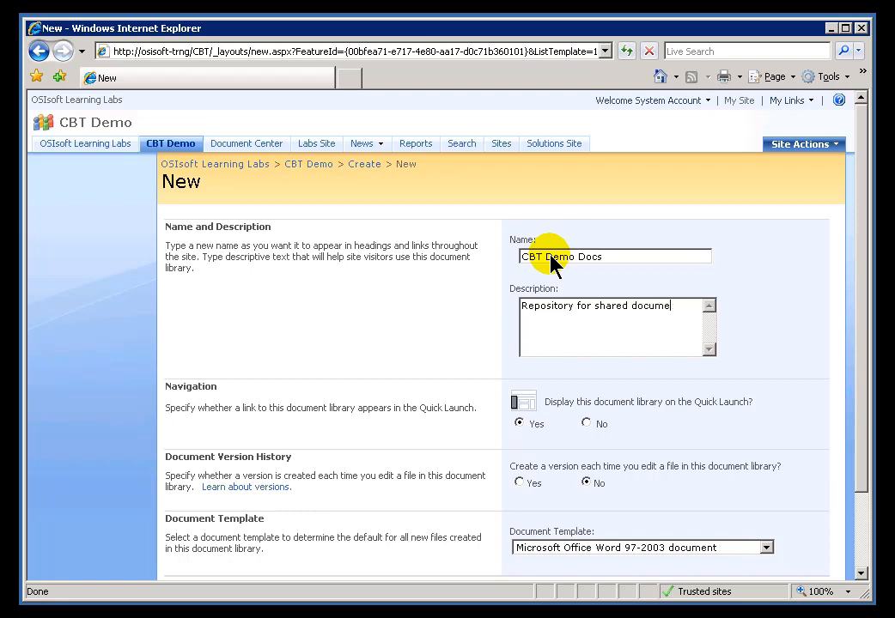
{"action": "type", "text": "nts and web part"}
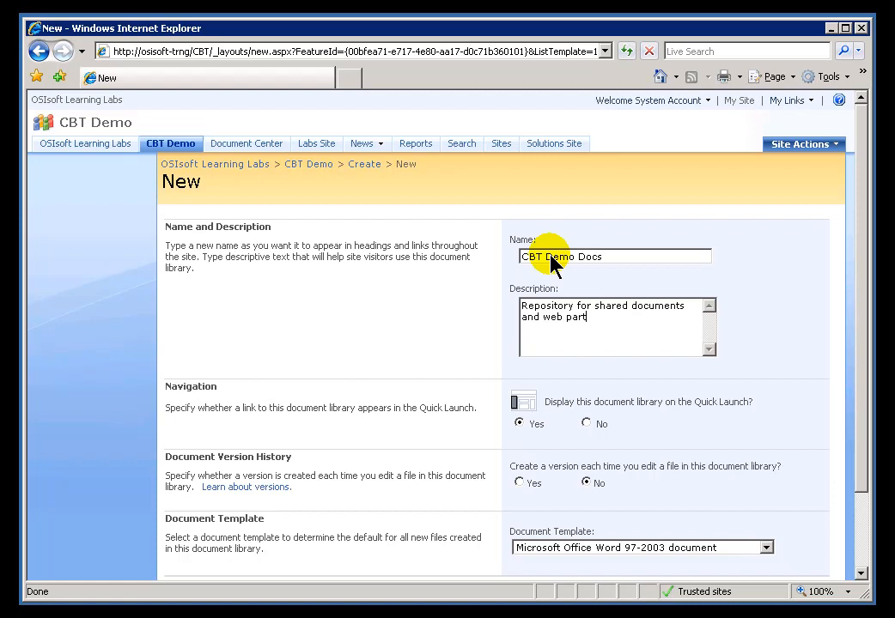
{"action": "type", "text": "pages."}
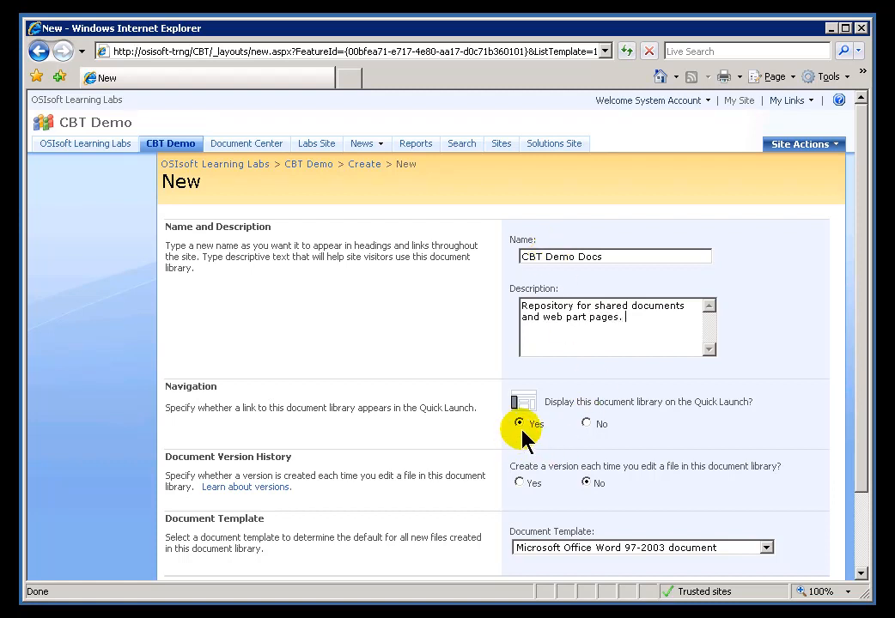
{"action": "mouse_move", "coordinate": [786, 416]}
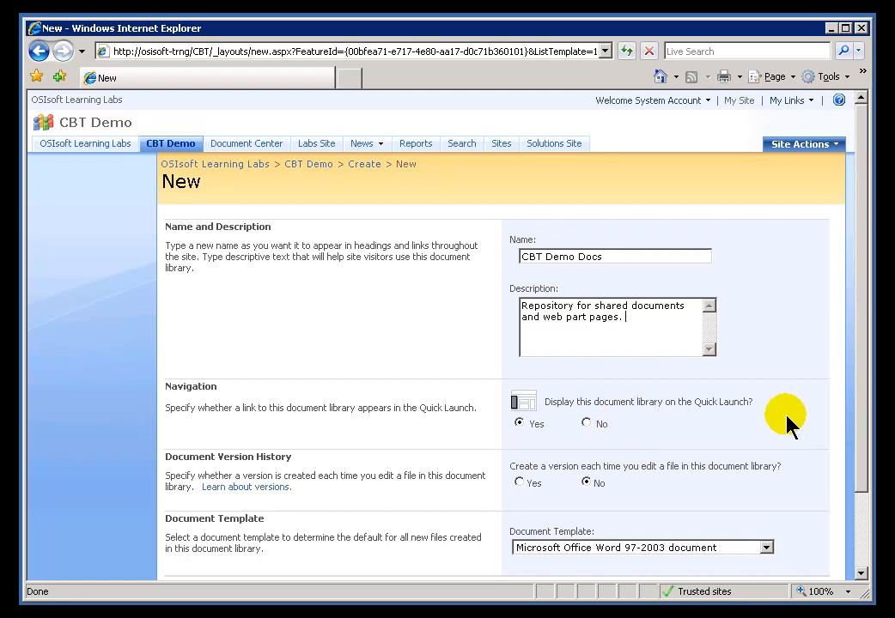
{"action": "mouse_move", "coordinate": [573, 481]}
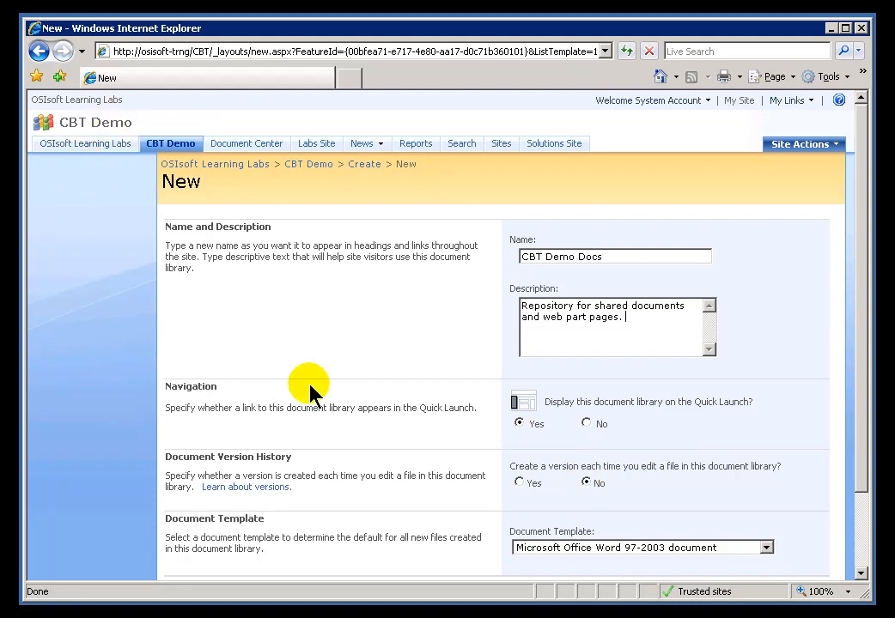
{"action": "mouse_move", "coordinate": [558, 481]}
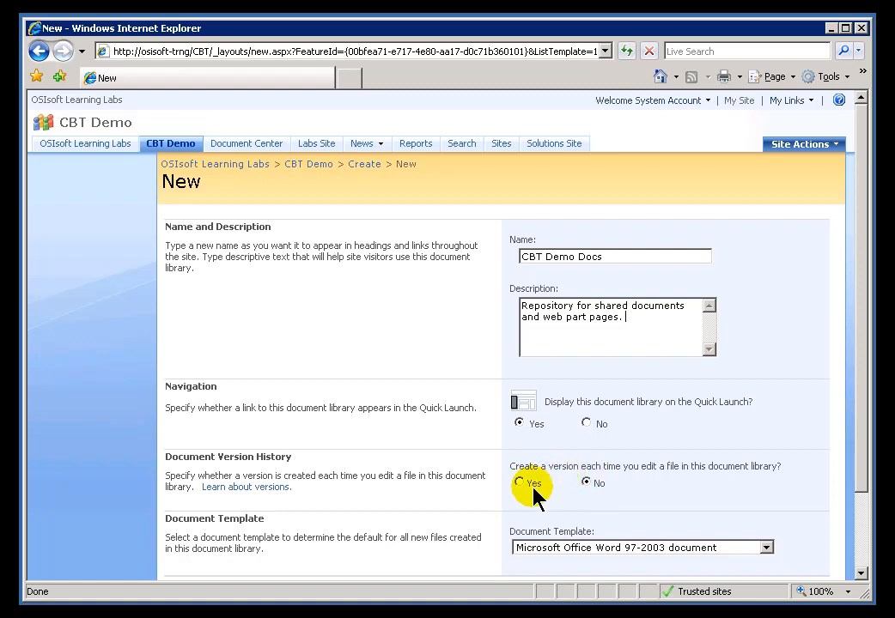
{"action": "mouse_move", "coordinate": [520, 482]}
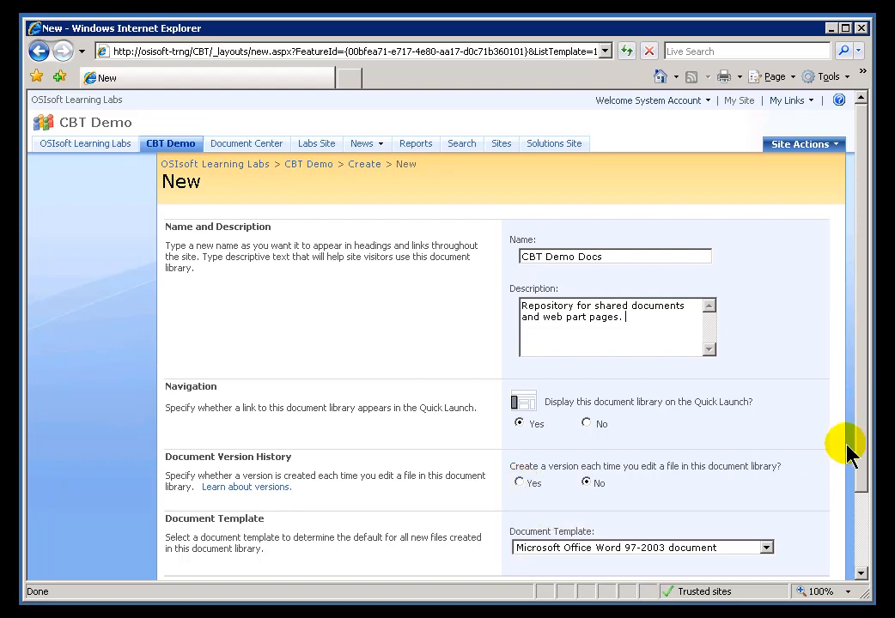
{"action": "scroll", "scroll_direction": "down", "scroll_amount": 3}
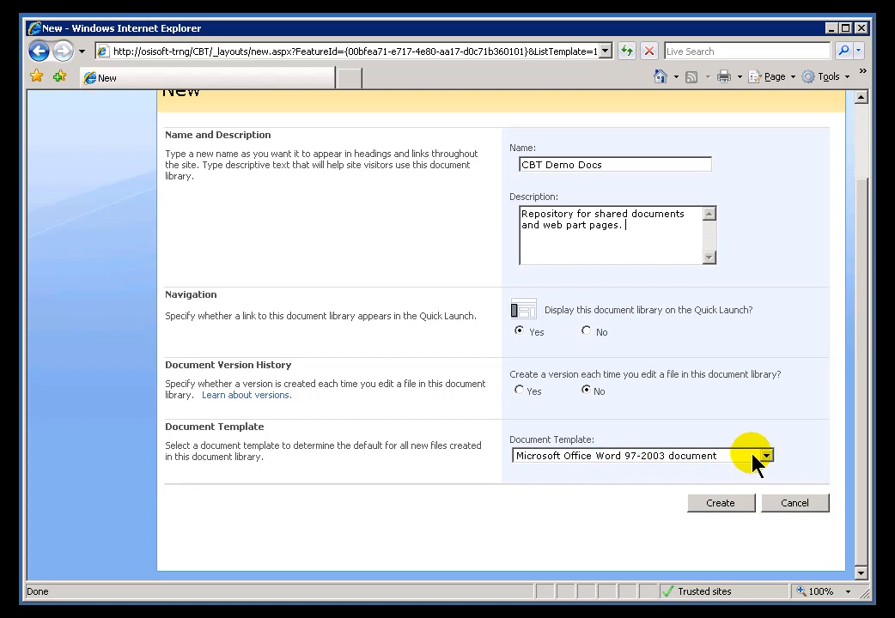
- Choose None as the CBT Demo Docs document template and create the library
{"action": "left_click", "coordinate": [762, 455]}
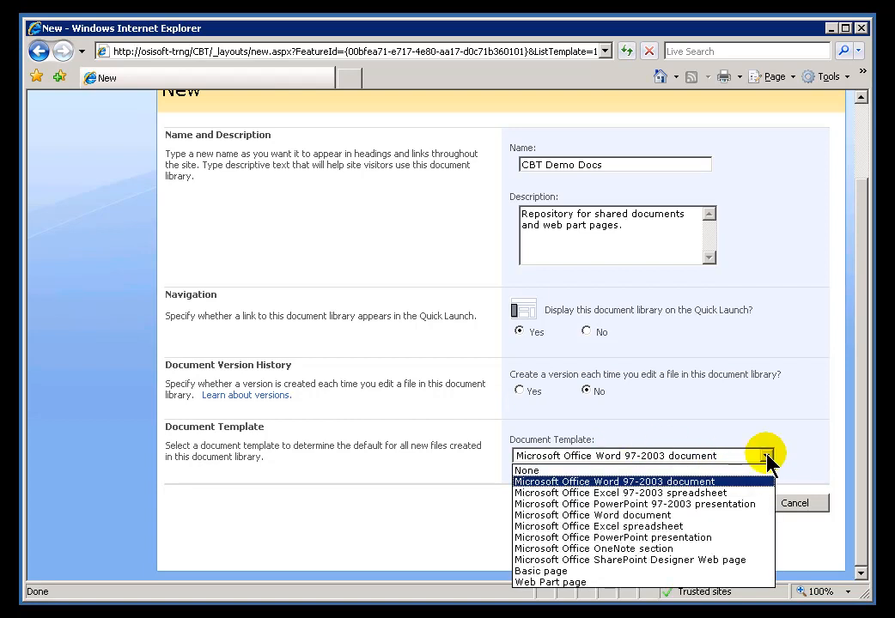
{"action": "mouse_move", "coordinate": [528, 470]}
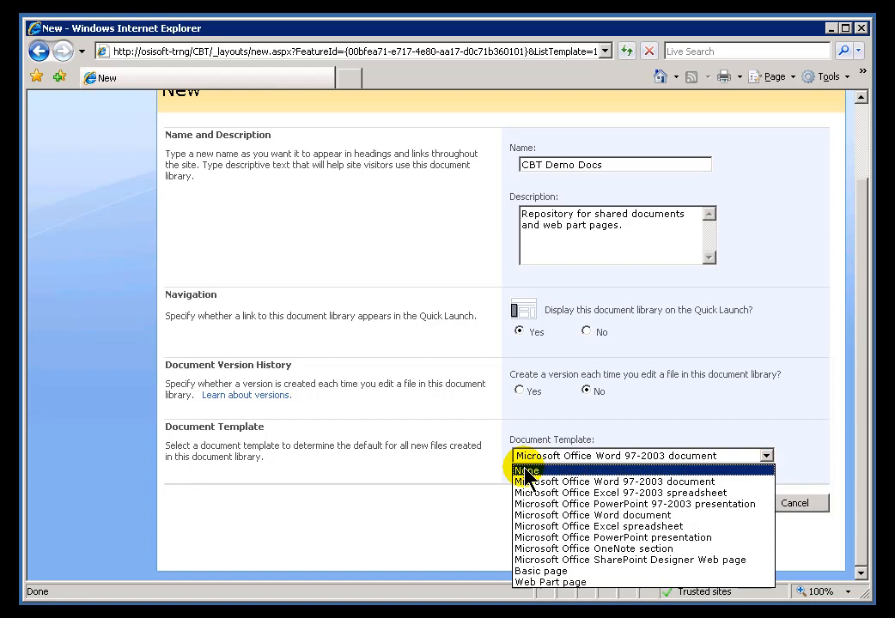
{"action": "left_click", "coordinate": [526, 471]}
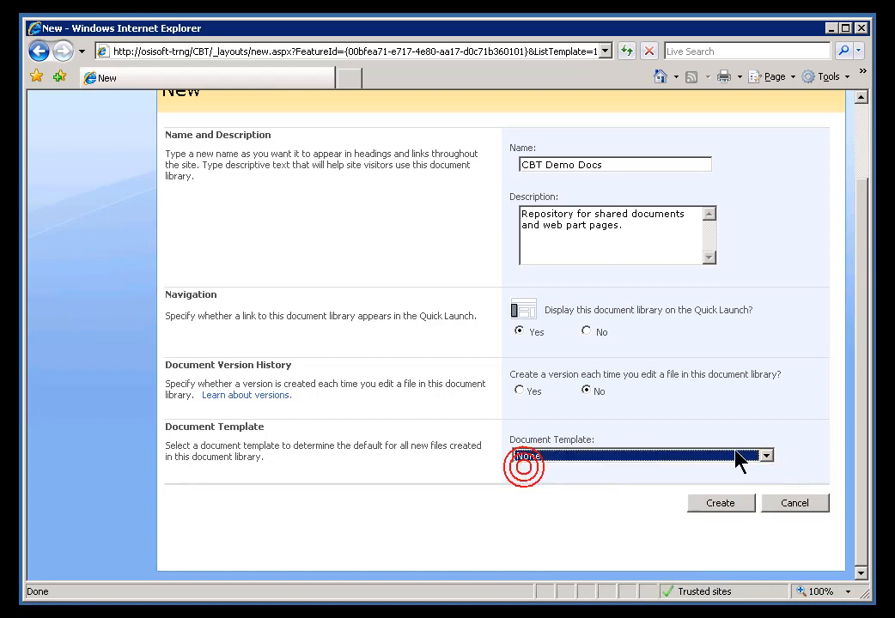
{"action": "mouse_move", "coordinate": [720, 503]}
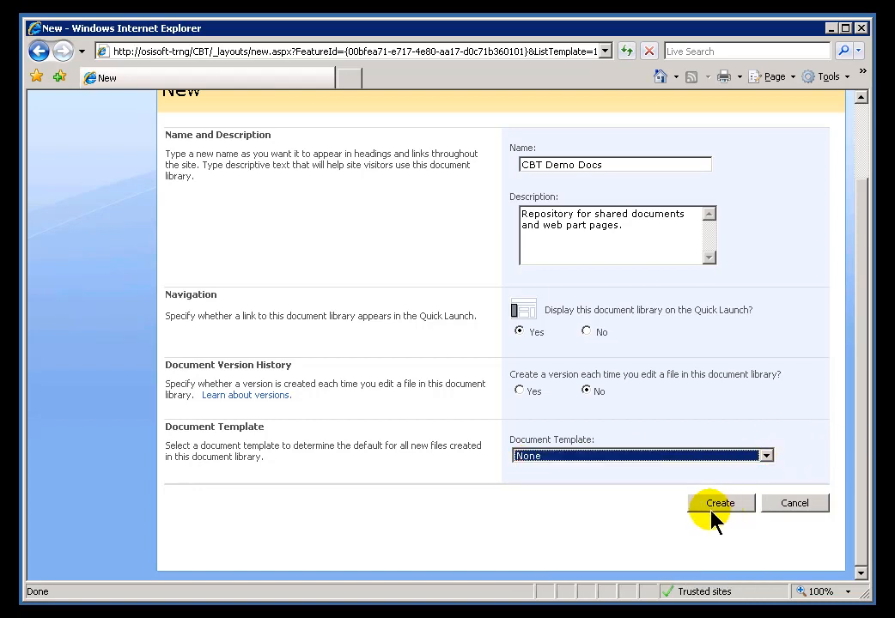
{"action": "left_click", "coordinate": [719, 504]}
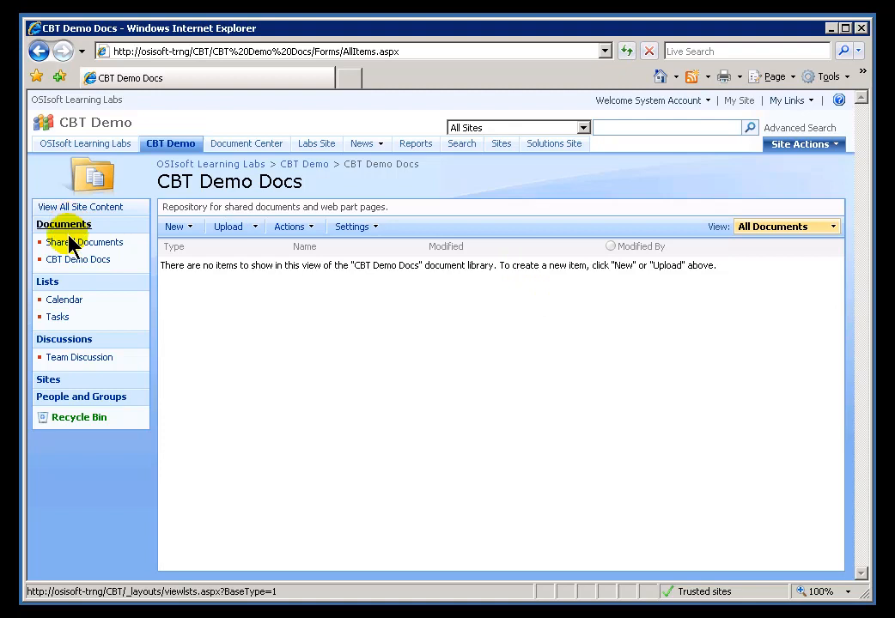
{"action": "mouse_move", "coordinate": [63, 227]}
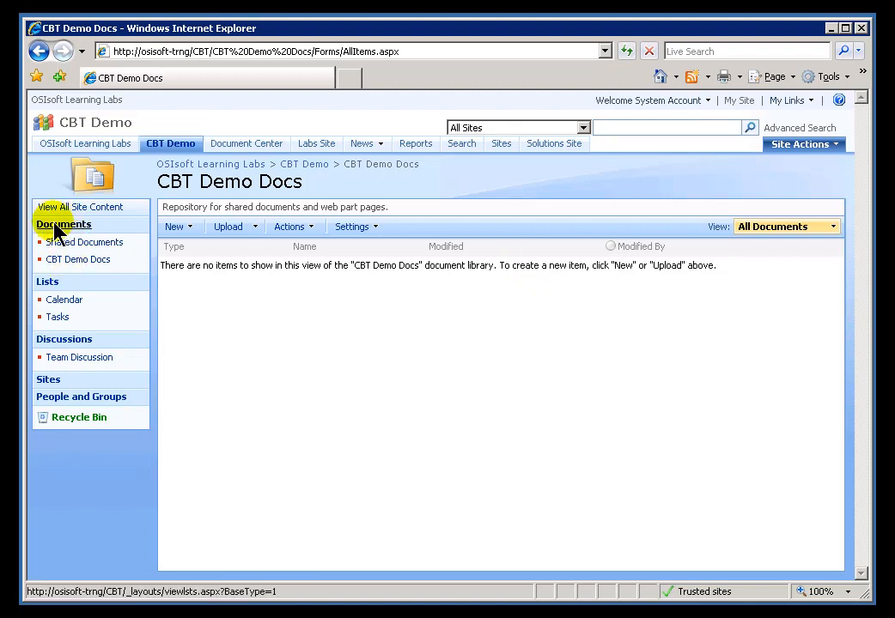
{"action": "mouse_move", "coordinate": [302, 230]}
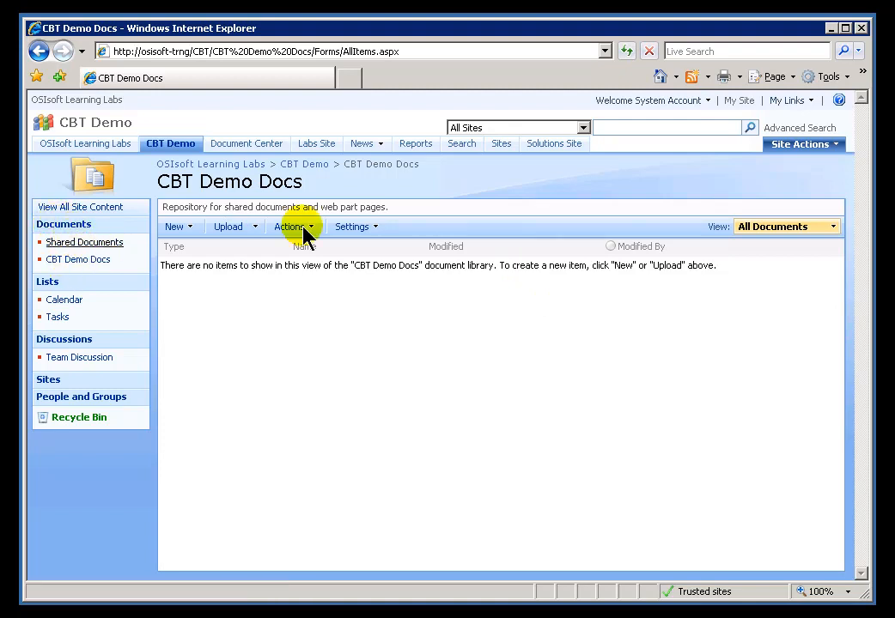
{"action": "mouse_move", "coordinate": [304, 164]}
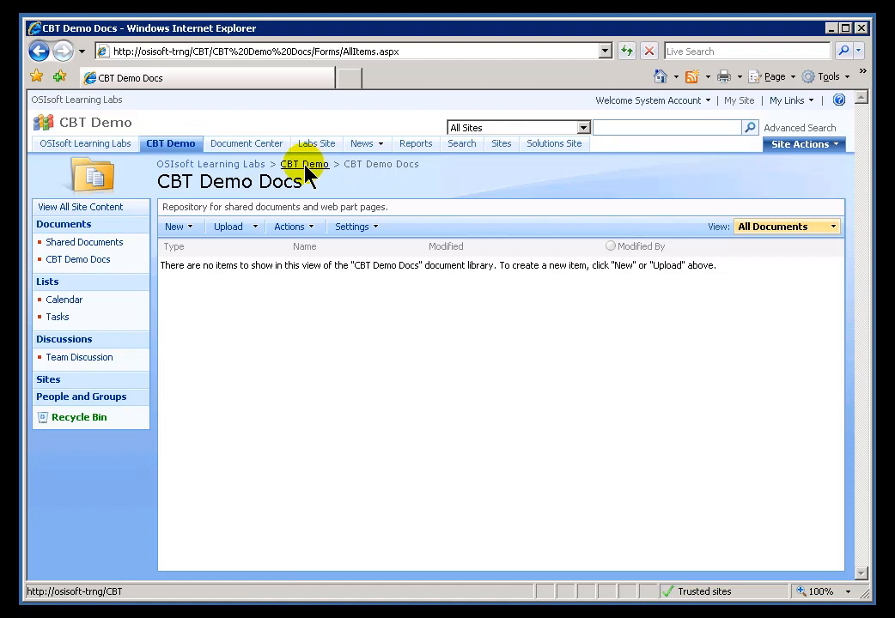
- Open CBT Demo Docs from Quick Launch, view its Upload menu, and return home
{"action": "left_click", "coordinate": [304, 164]}
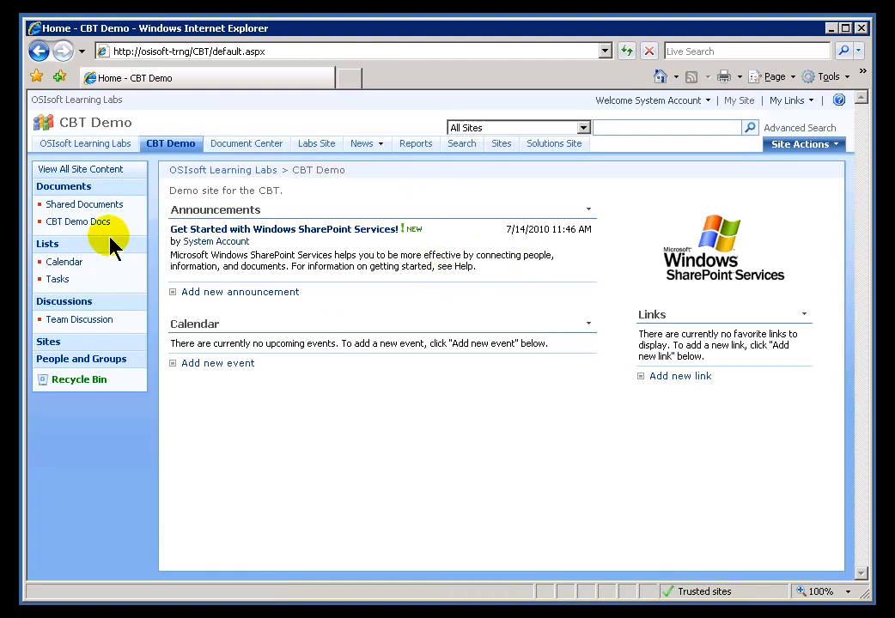
{"action": "mouse_move", "coordinate": [78, 221]}
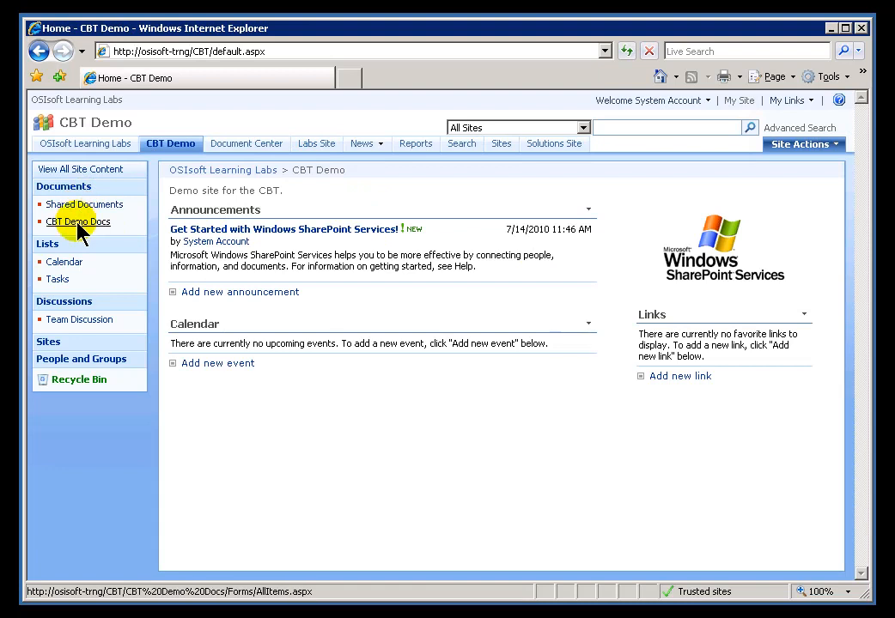
{"action": "mouse_move", "coordinate": [78, 221]}
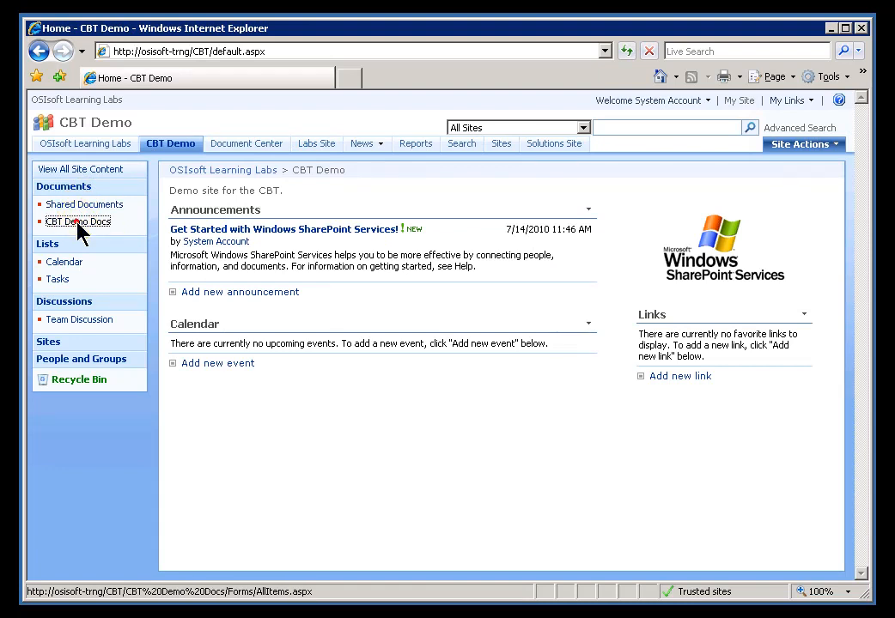
{"action": "left_click", "coordinate": [79, 221]}
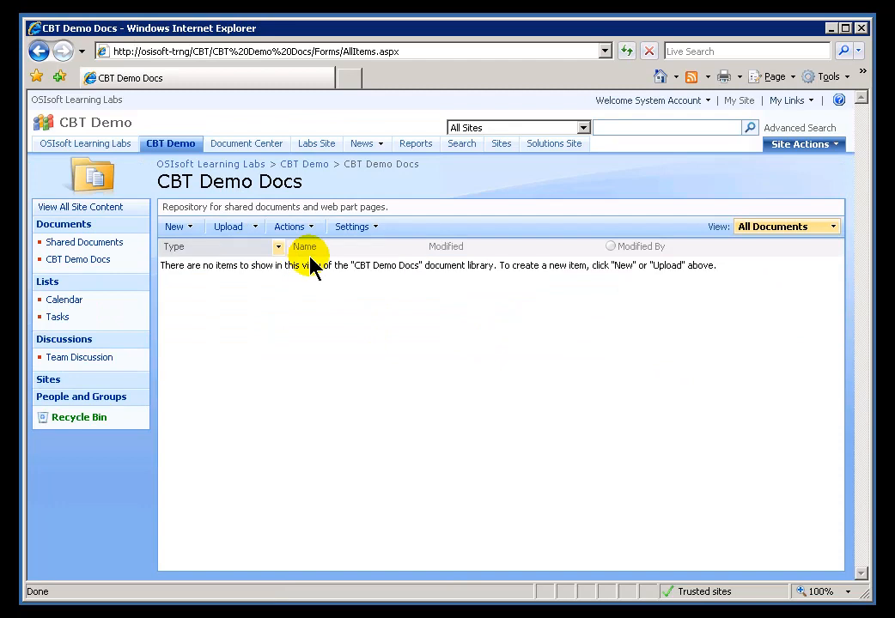
{"action": "left_click", "coordinate": [232, 226]}
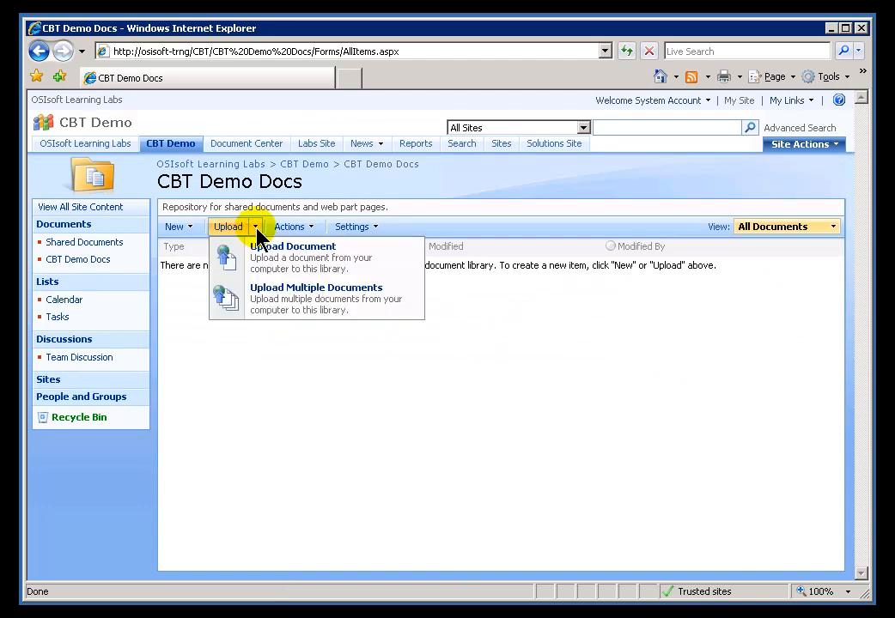
{"action": "left_click", "coordinate": [39, 51]}
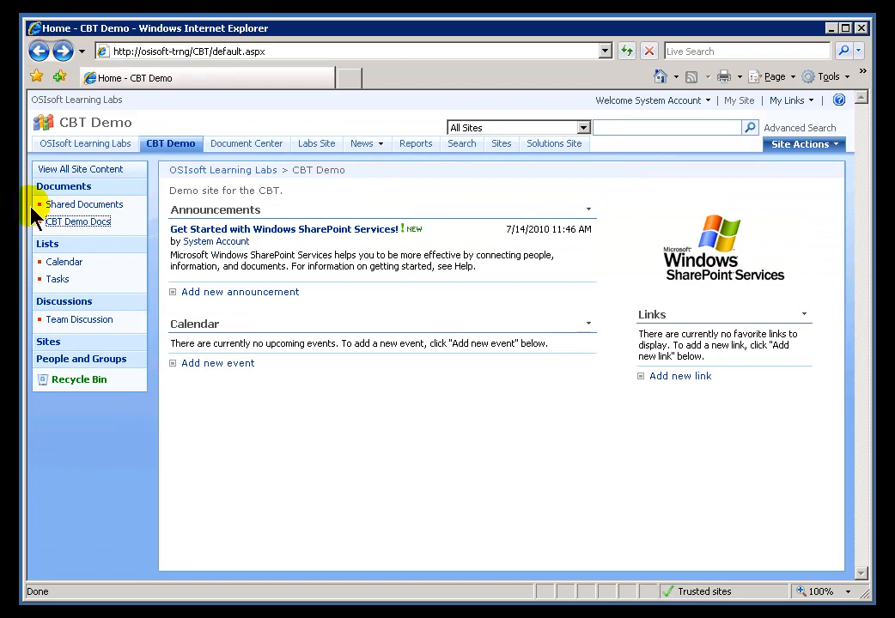
{"action": "mouse_move", "coordinate": [78, 221]}
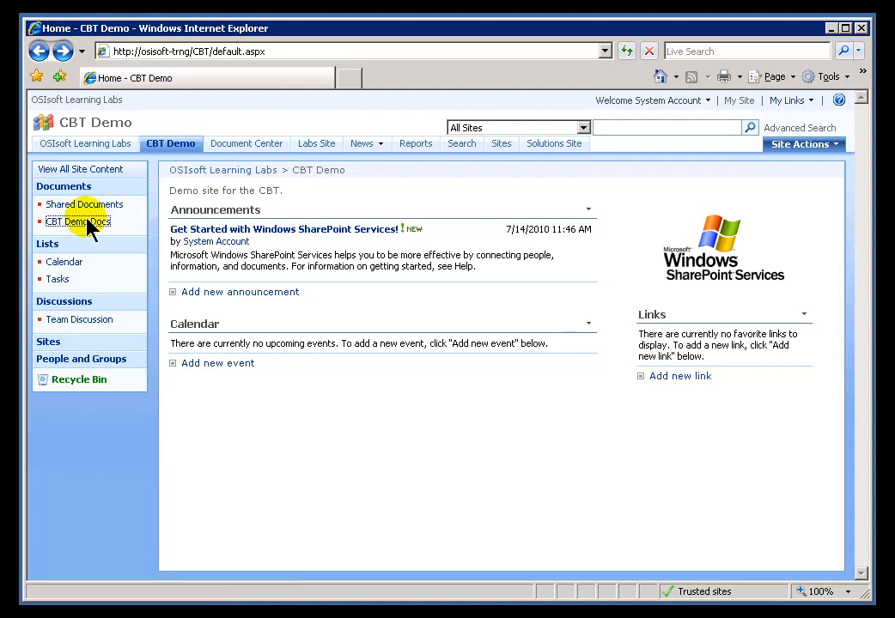
{"action": "mouse_move", "coordinate": [73, 168]}
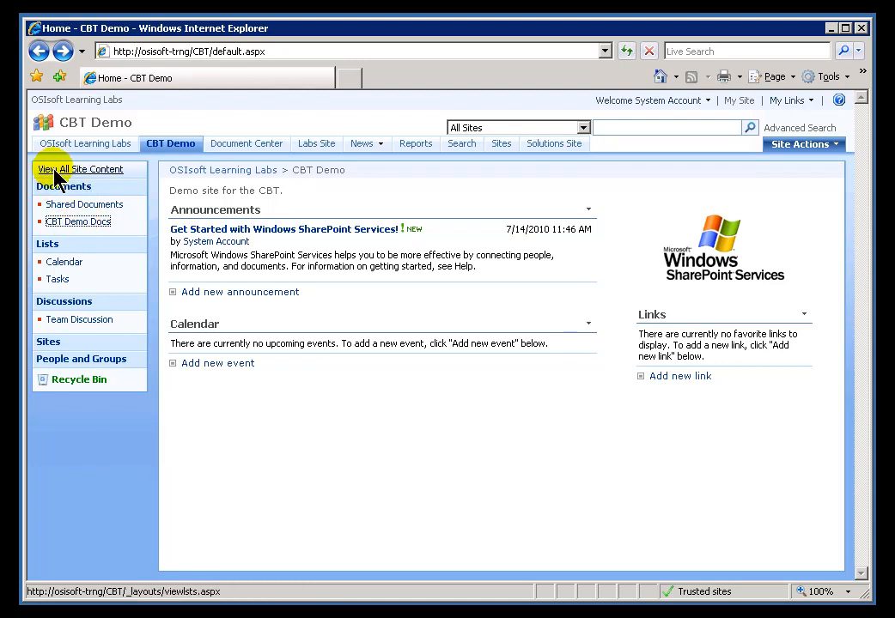
- Open View All Site Content to see CBT Demo Docs listed with zero items
{"action": "left_click", "coordinate": [79, 168]}
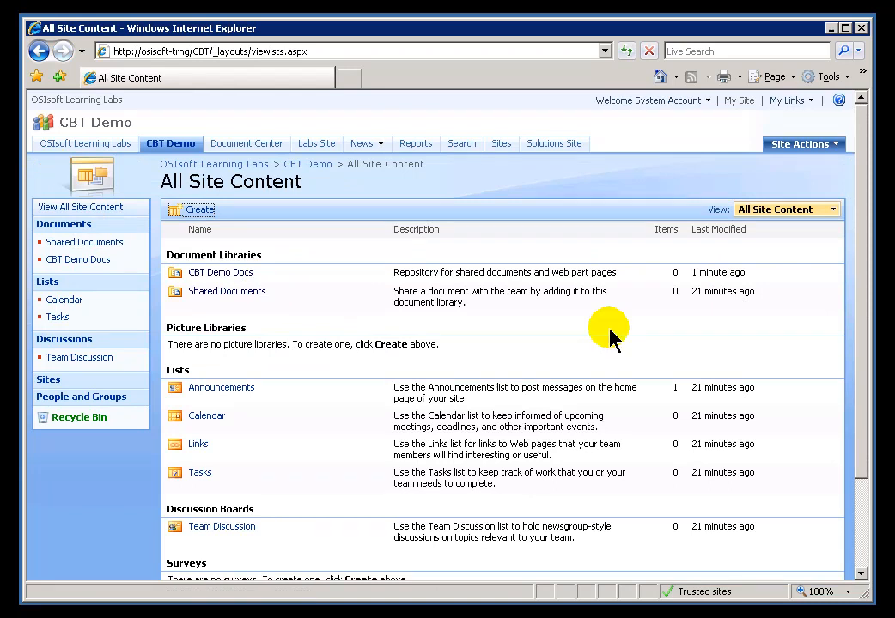
{"action": "mouse_move", "coordinate": [227, 291]}
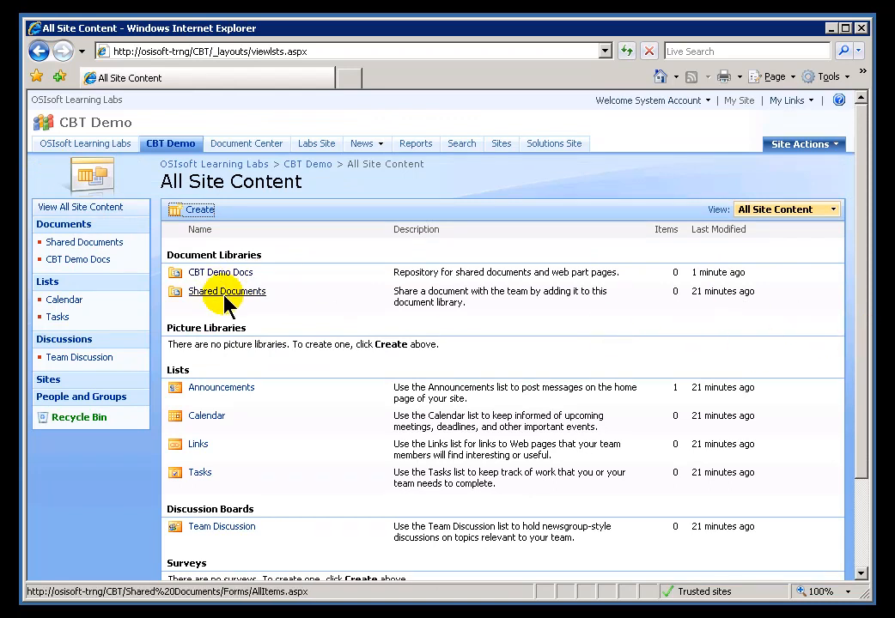
{"action": "mouse_move", "coordinate": [220, 273]}
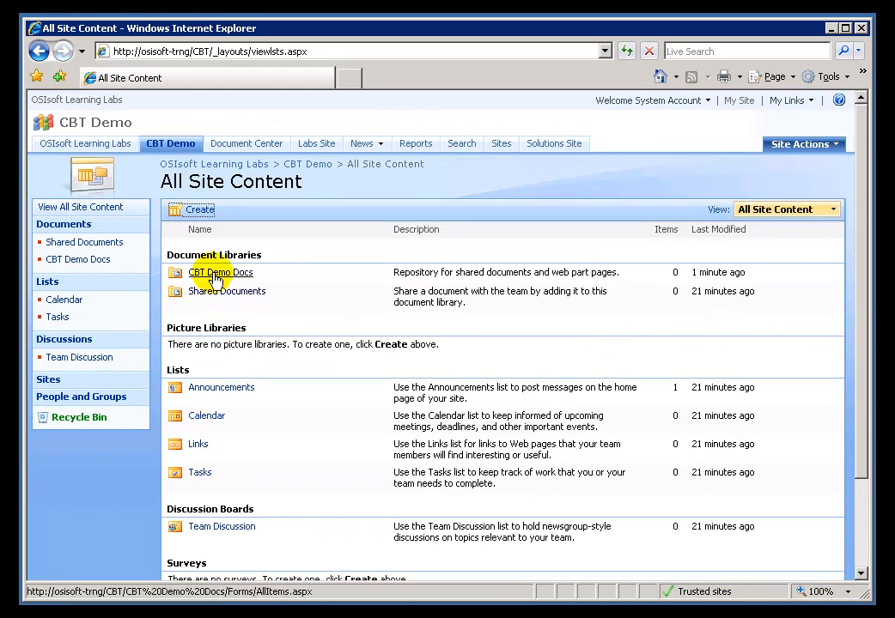